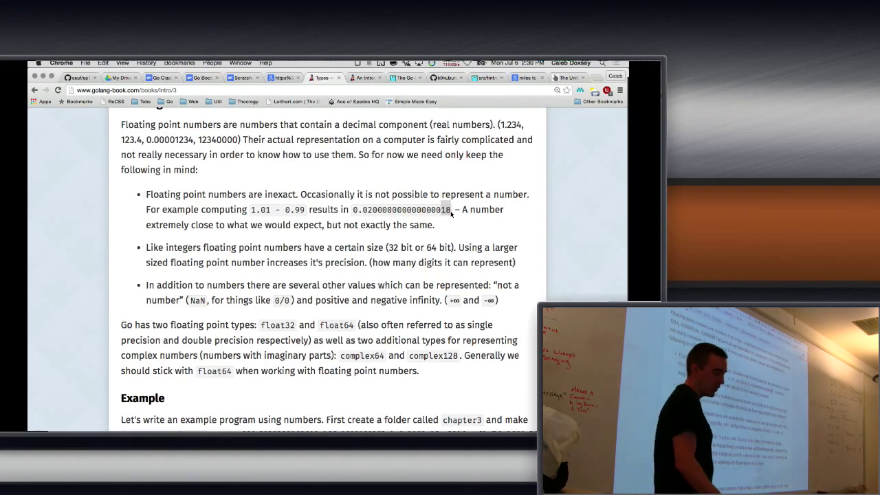
Add 'var x float32' beneath the float64 declaration in main.go, then return to the Chrome floating-point page
scroll("down", 3)
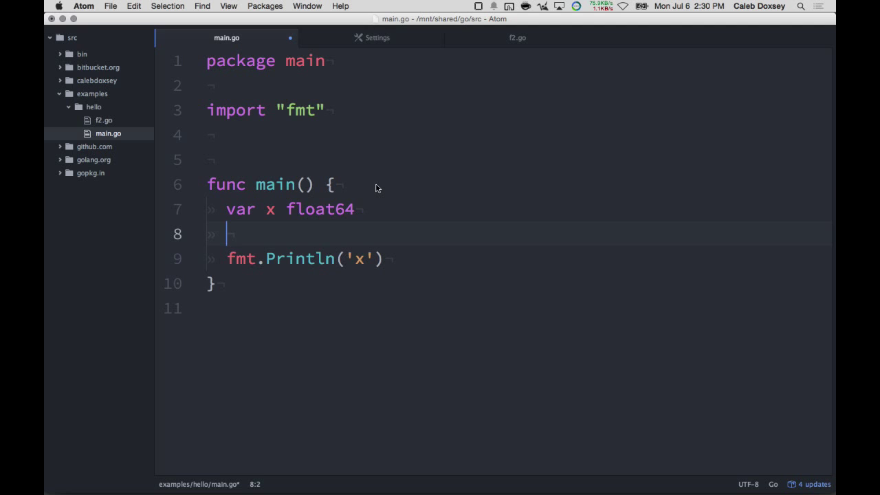
type("var x fl")
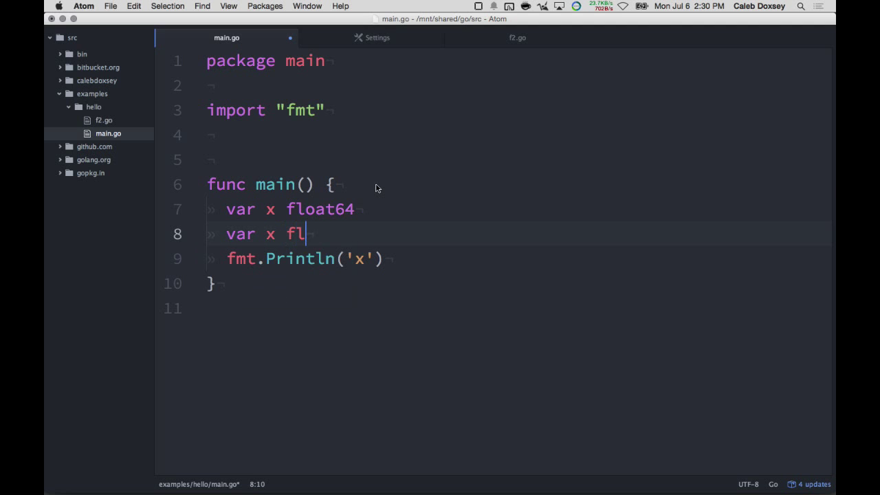
type("oat32")
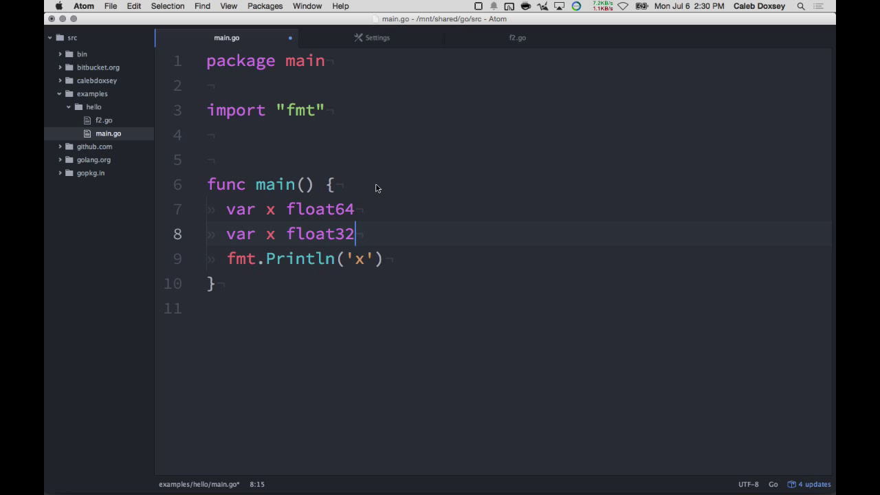
key("cmd+tab")
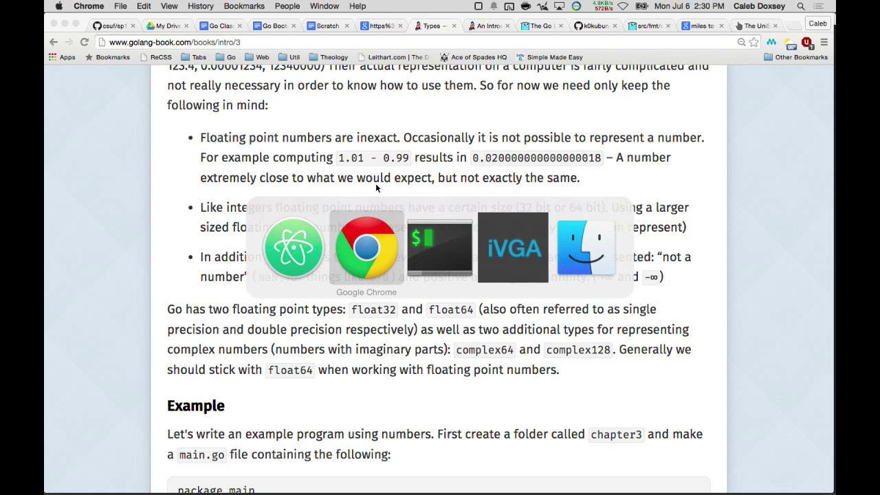